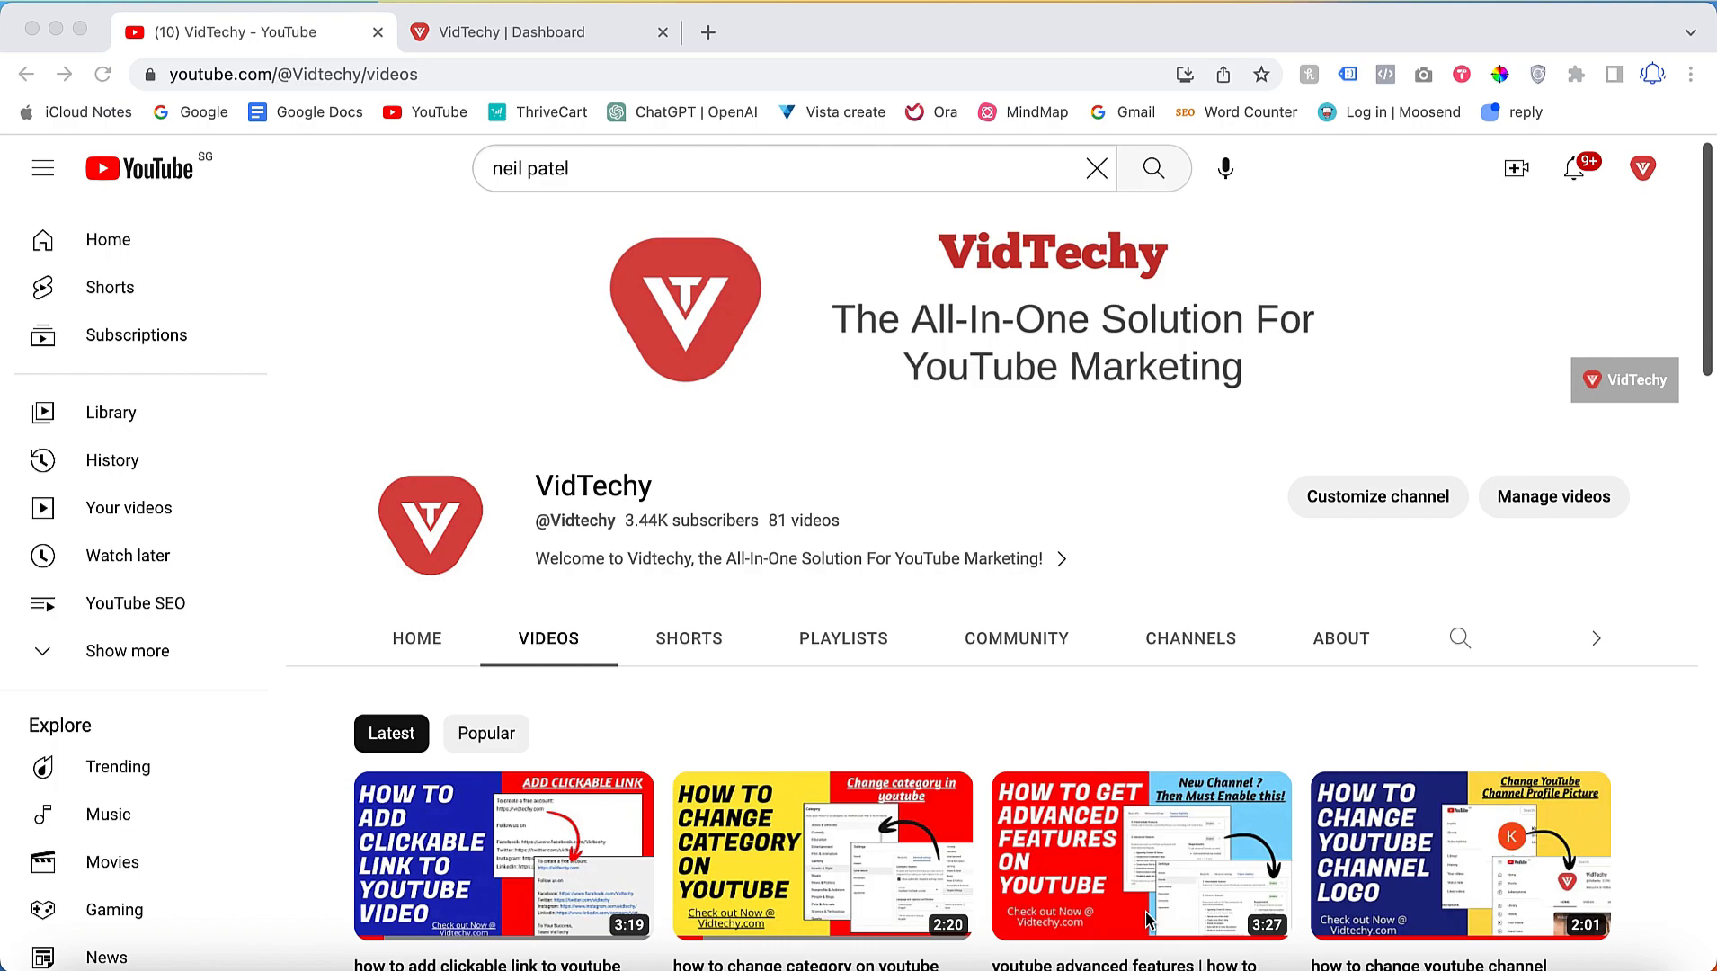
pyautogui.moveTo(975, 645)
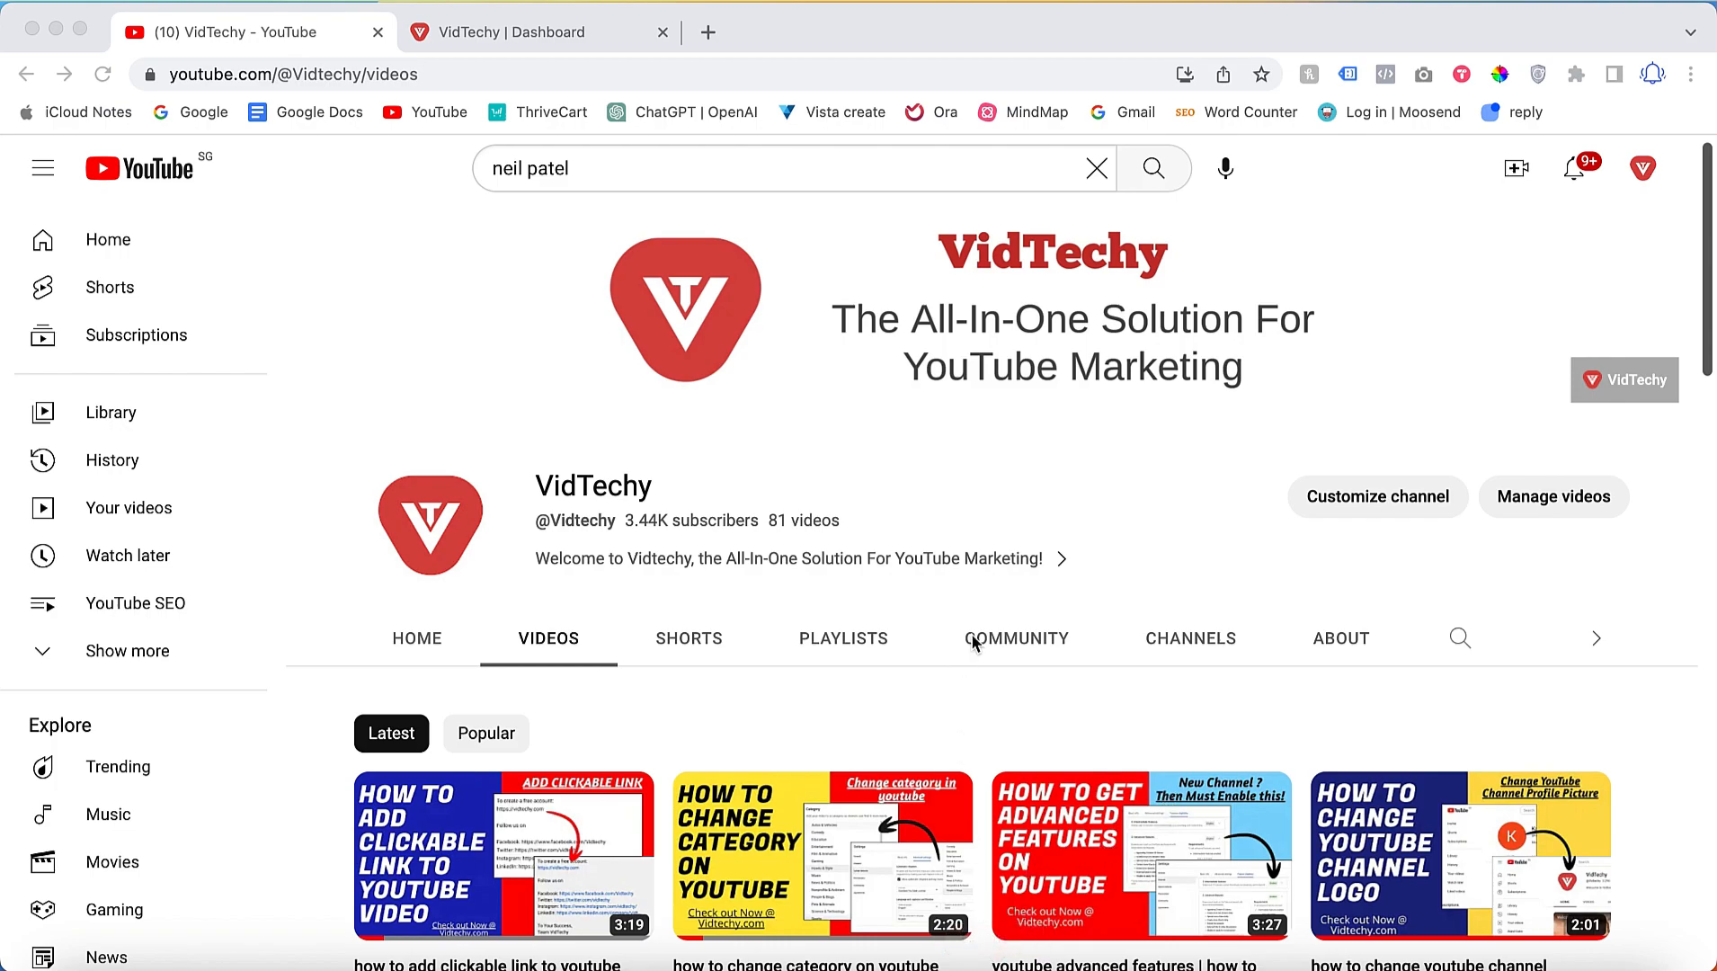
pyautogui.moveTo(916, 485)
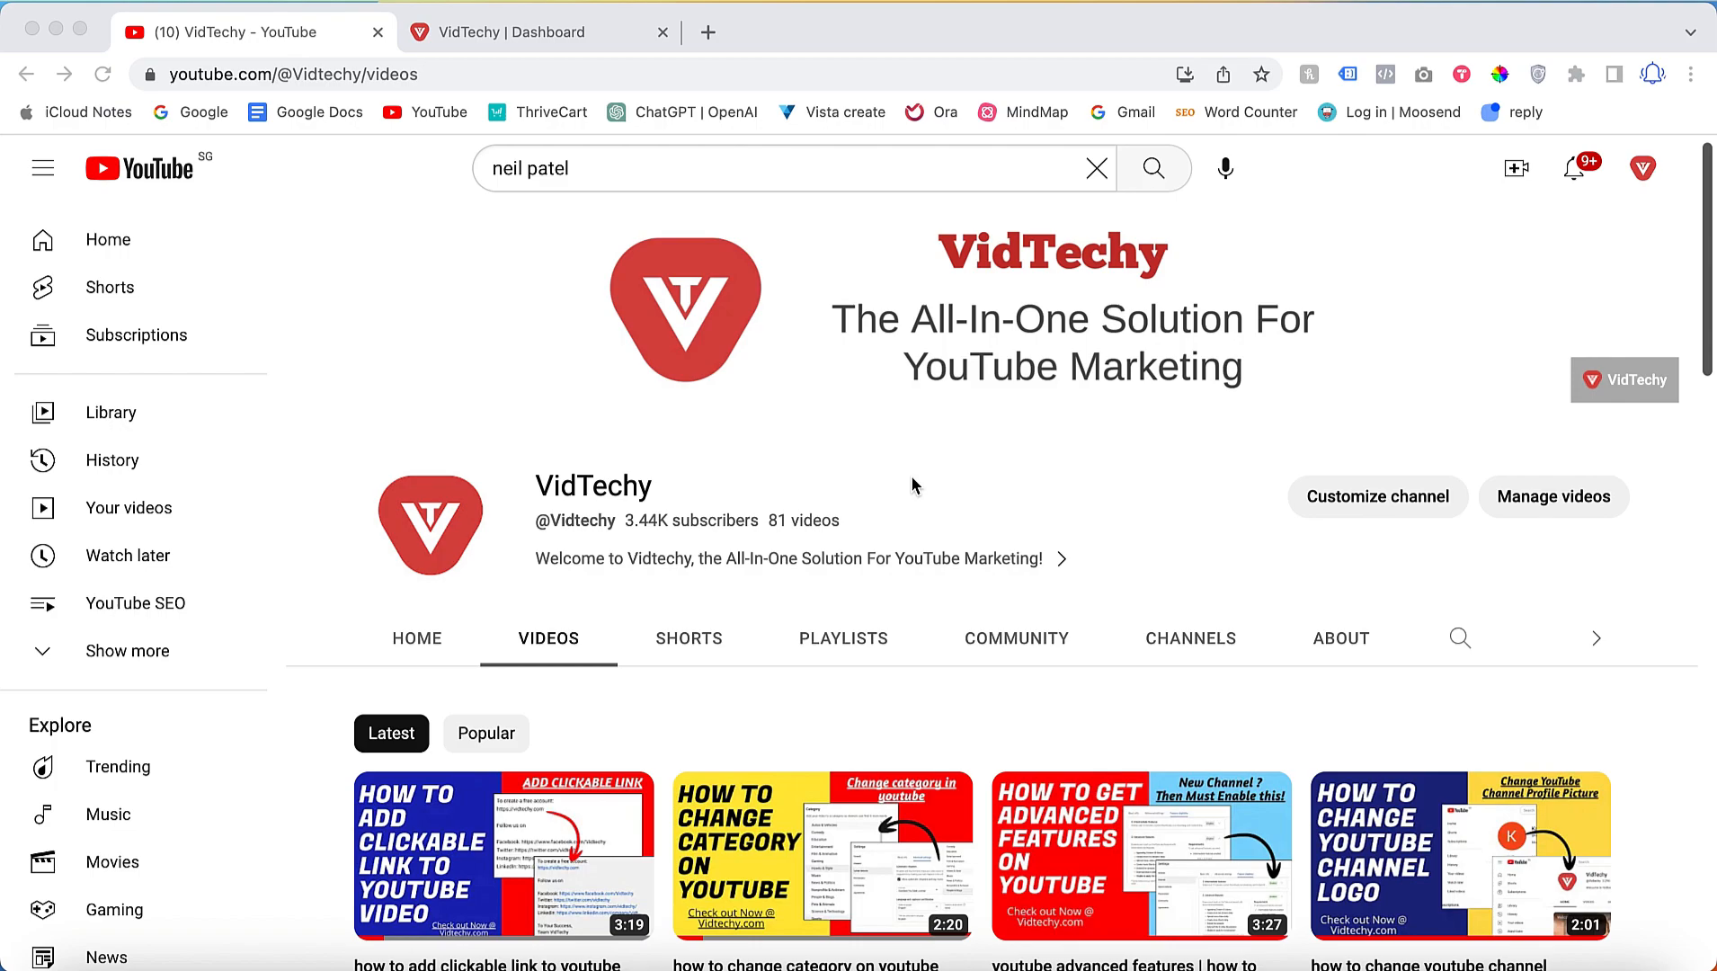
pyautogui.moveTo(1530, 493)
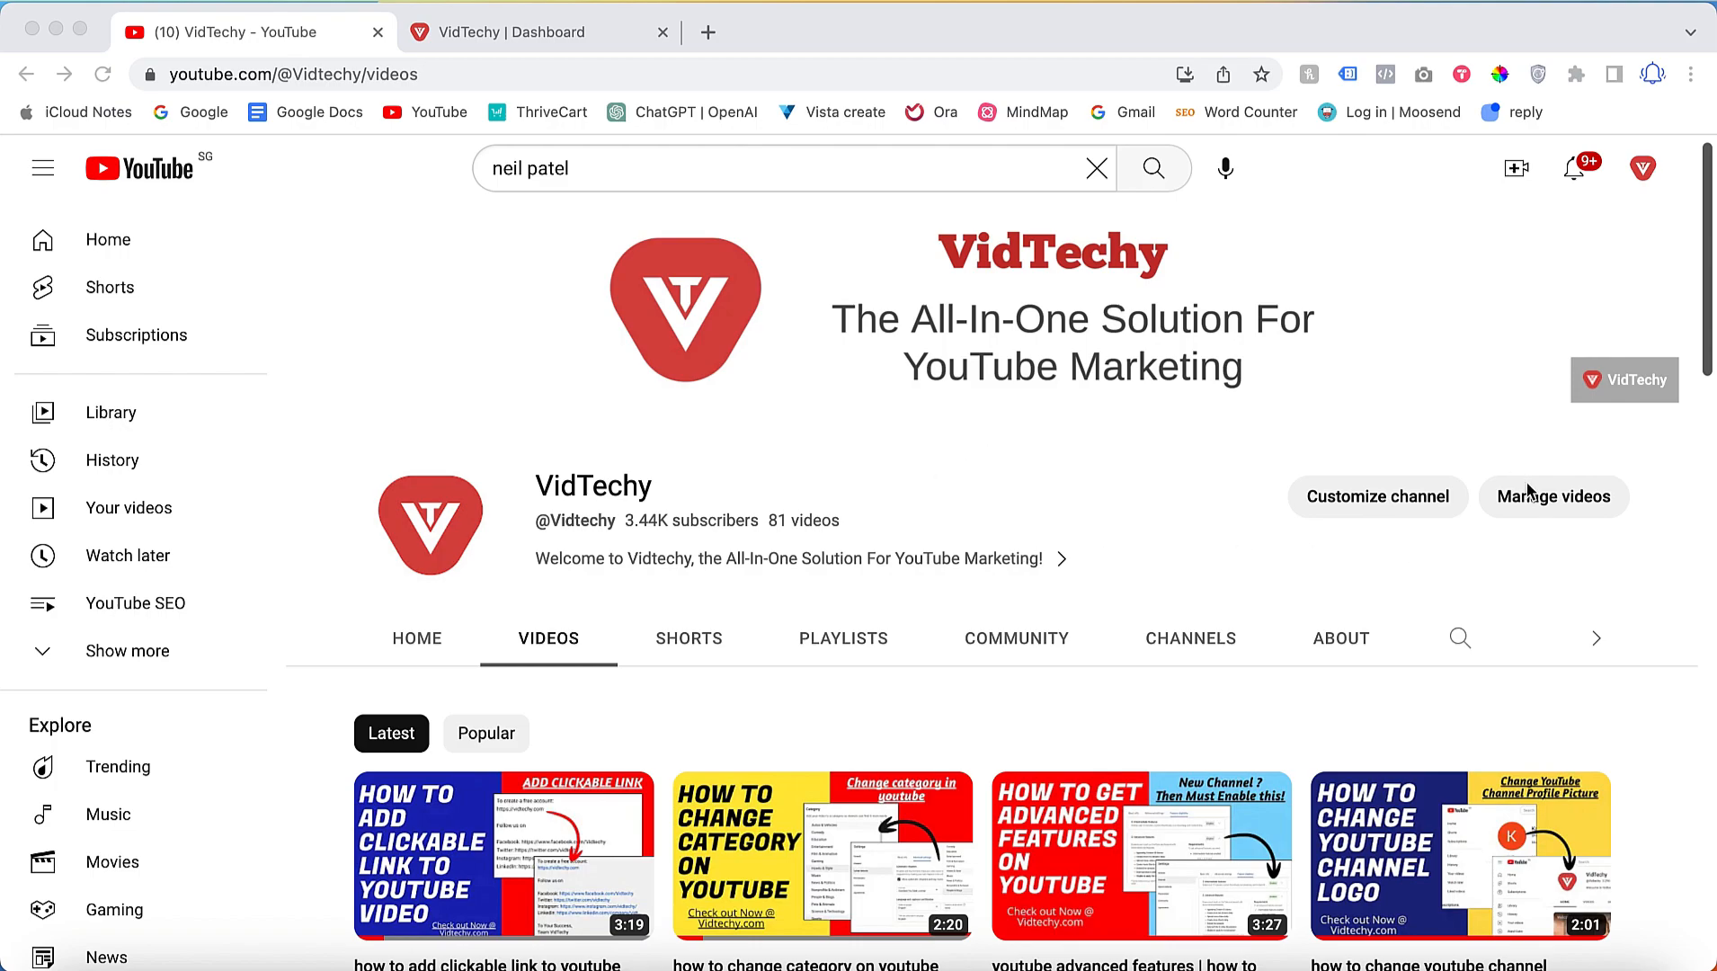
# Step: Open Channel content and the details page of 'how to add clickable link to youtube video'
pyautogui.click(1553, 497)
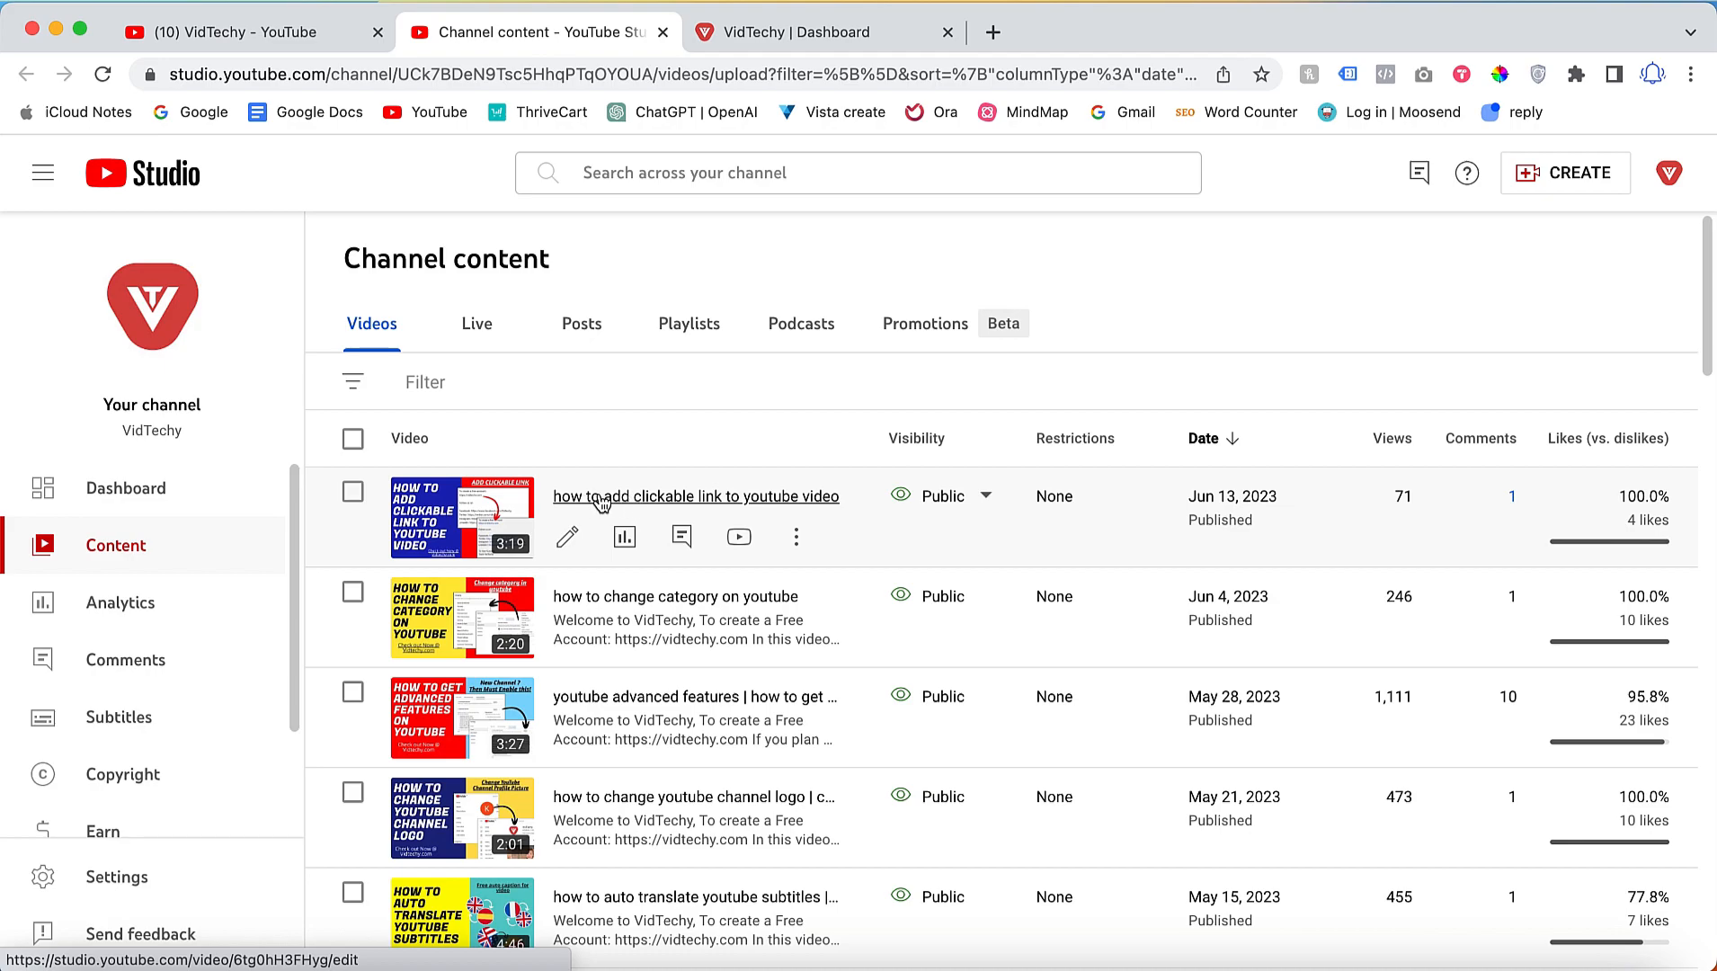
pyautogui.click(694, 496)
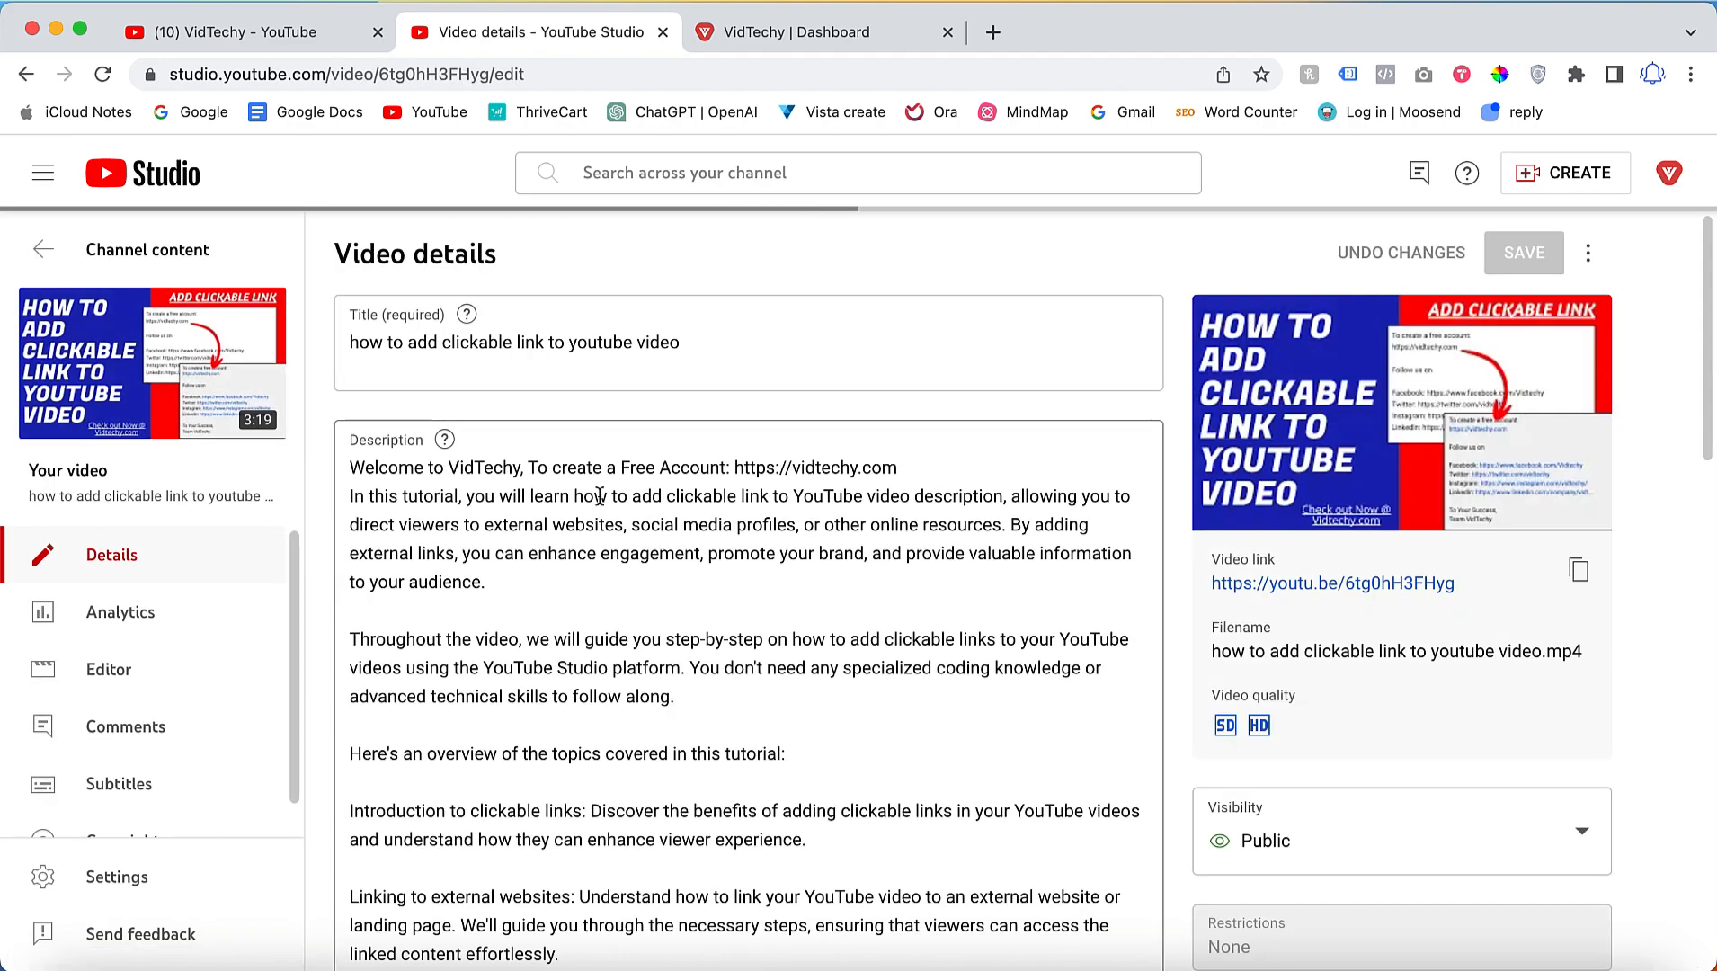
pyautogui.scroll(-3)
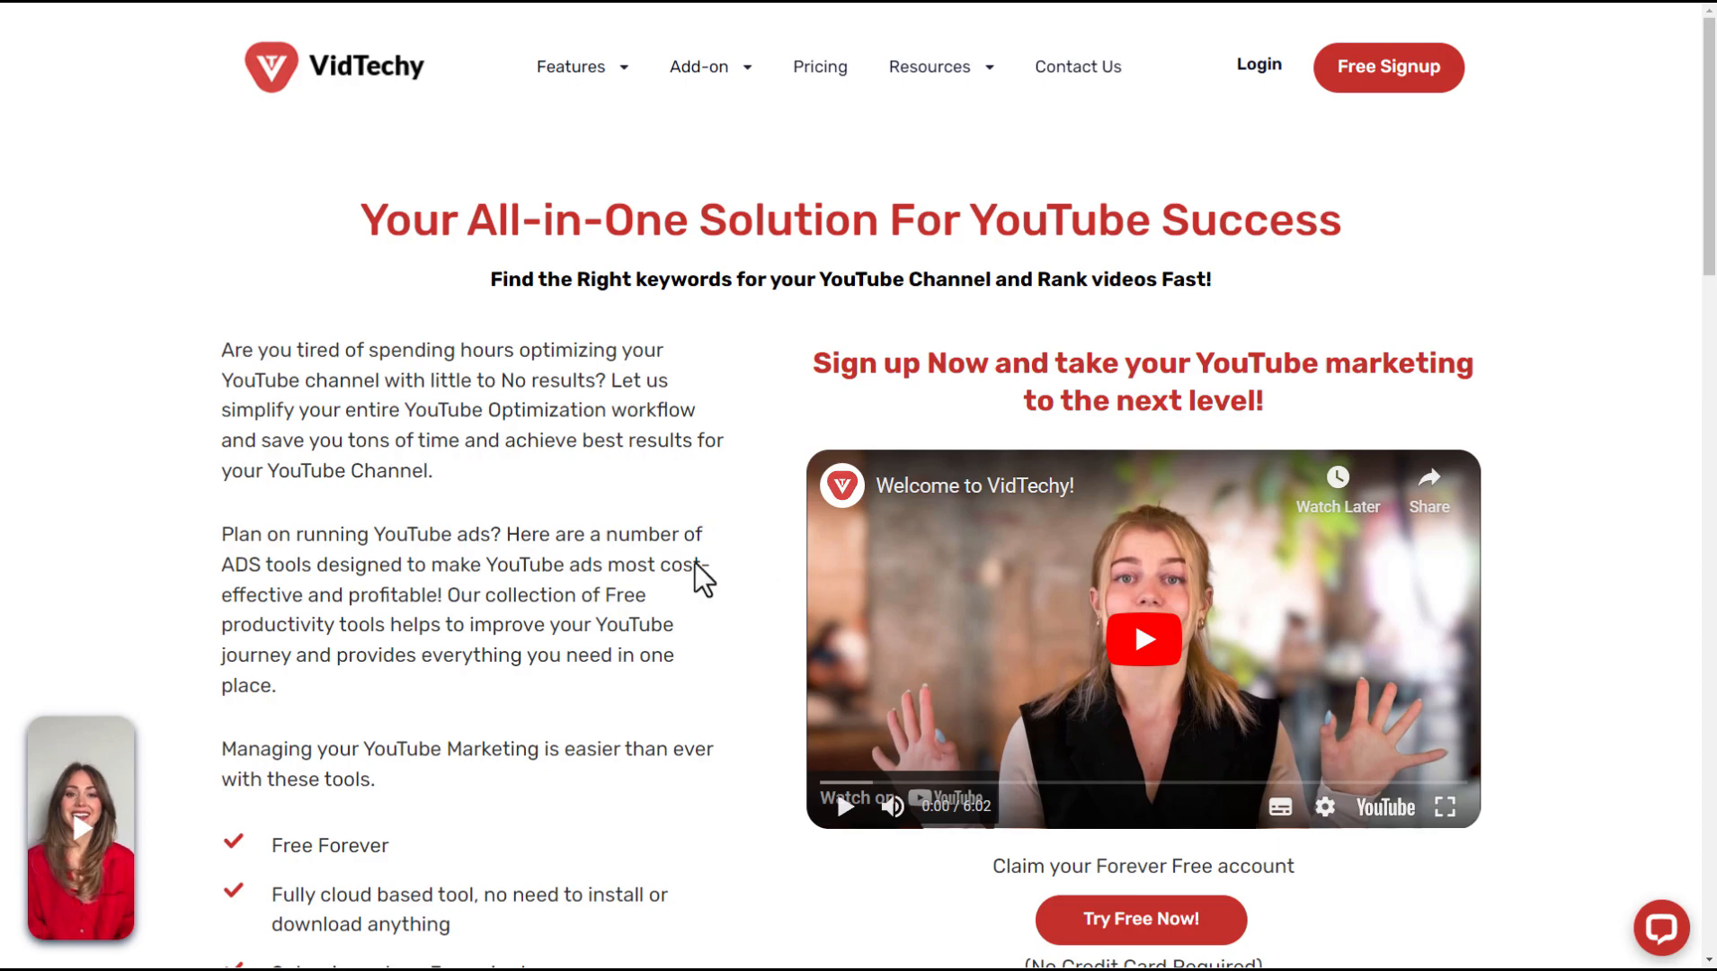
pyautogui.moveTo(780, 564)
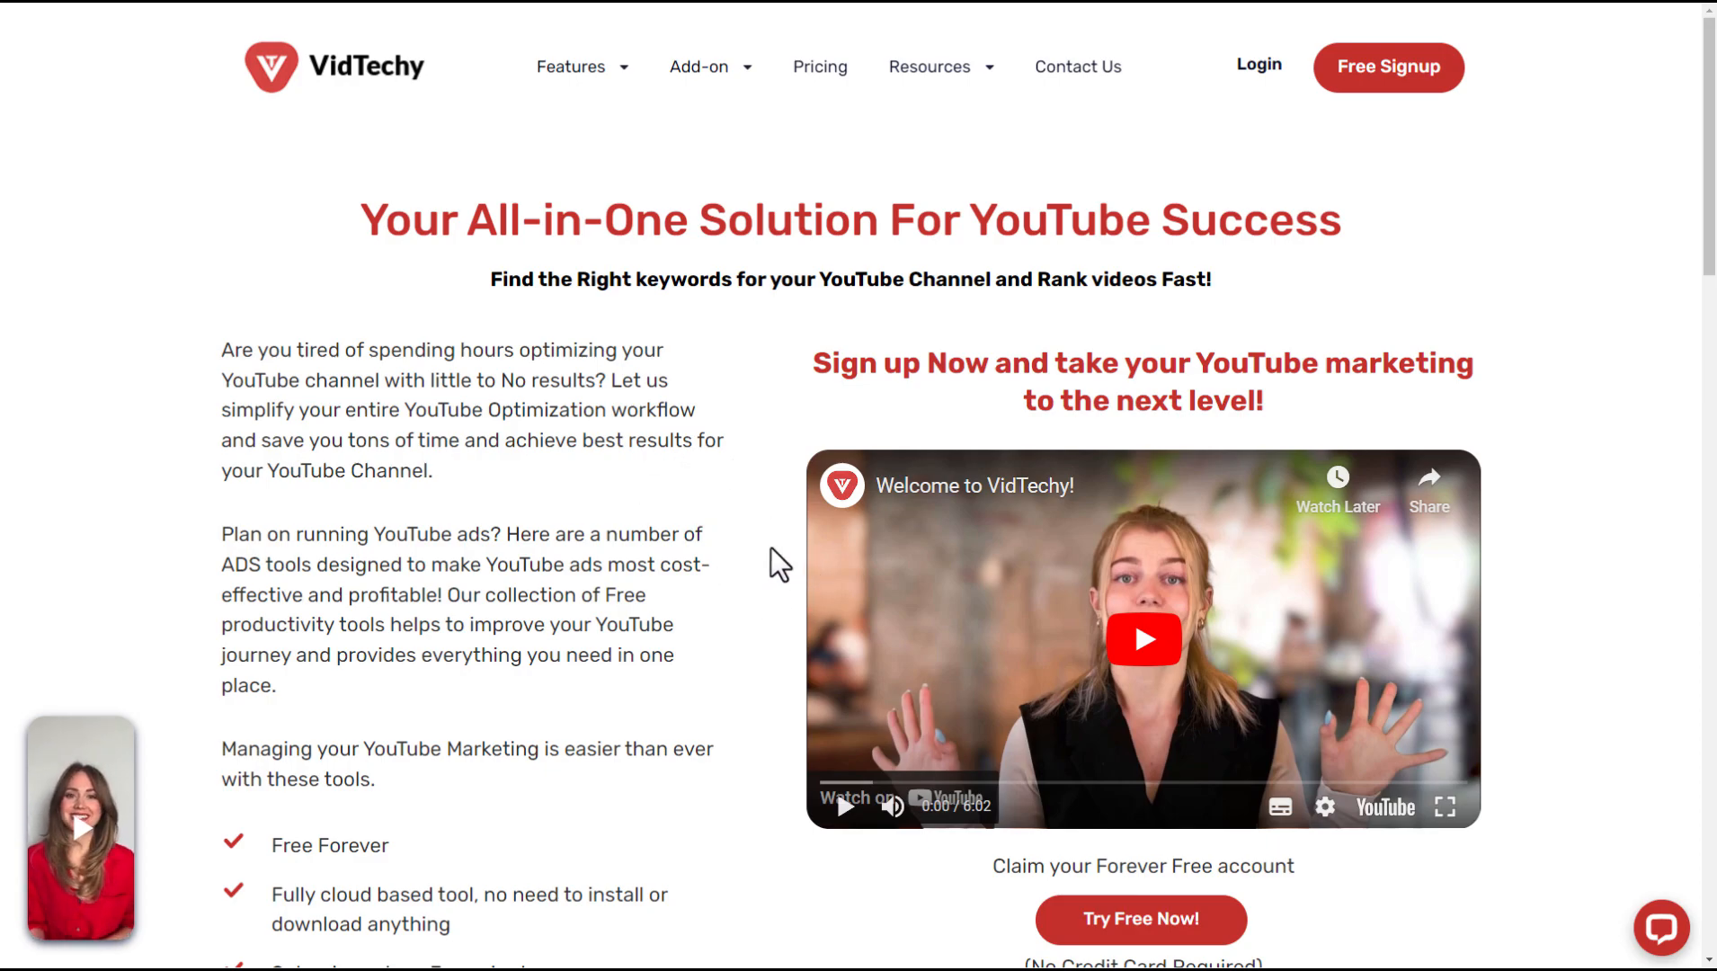
# Step: Bring up the Free Signup form on the VidTechy homepage
pyautogui.click(1388, 67)
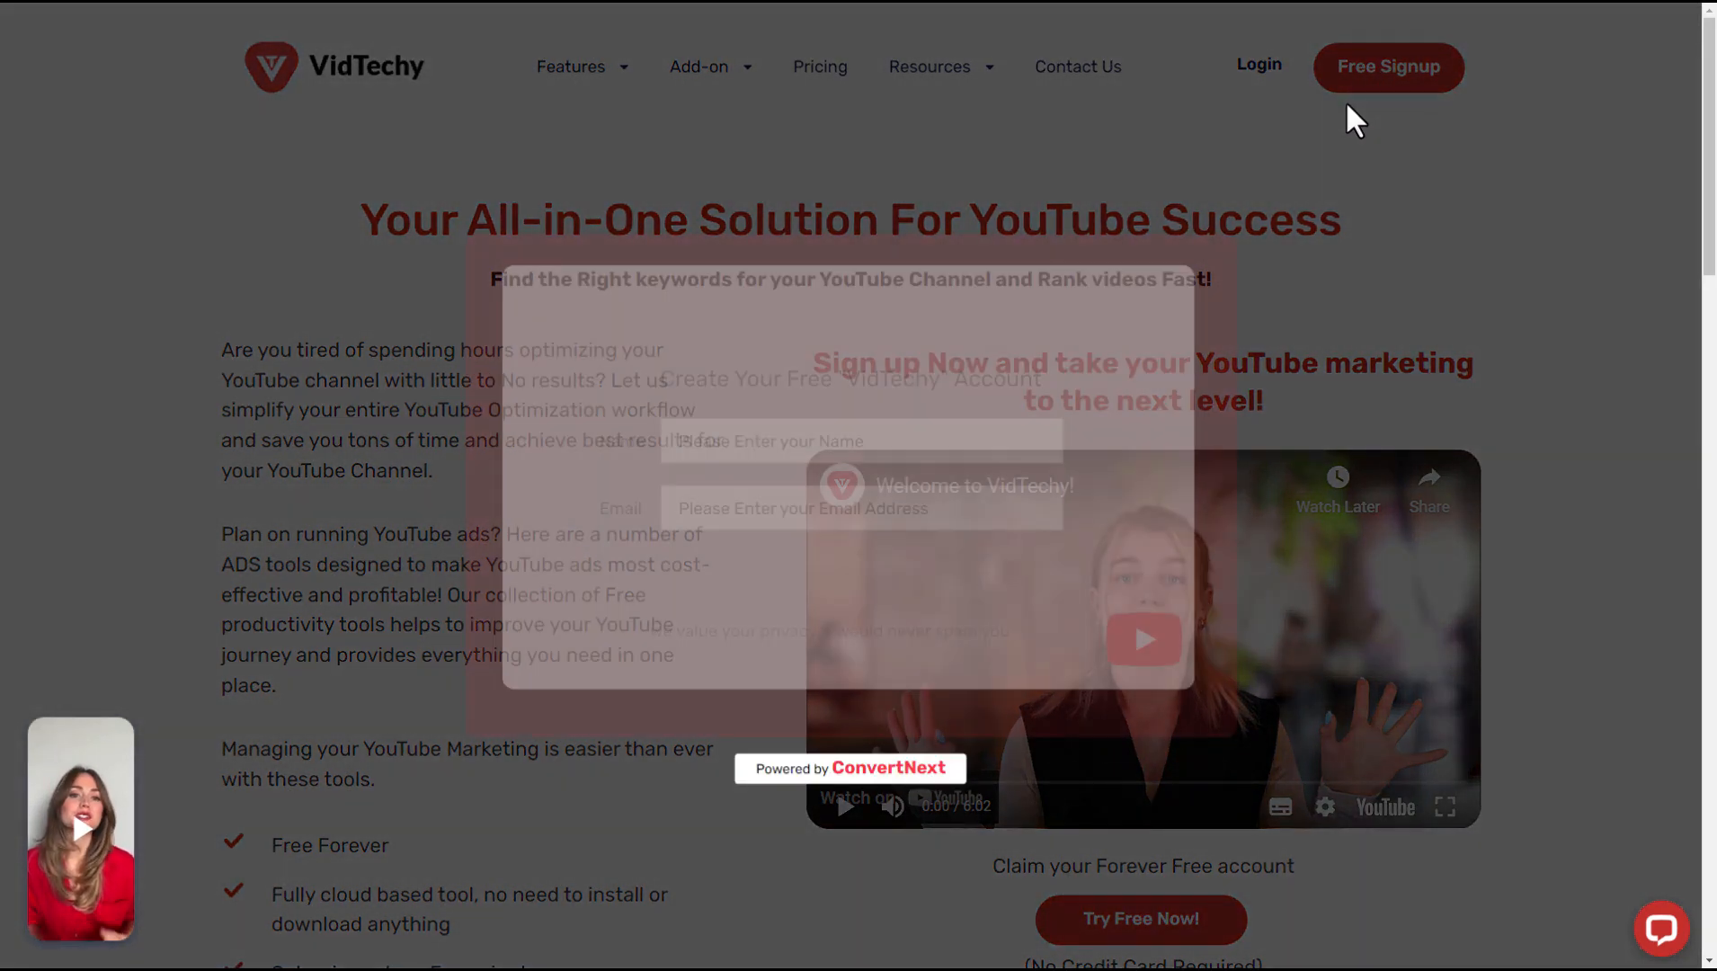
pyautogui.click(842, 575)
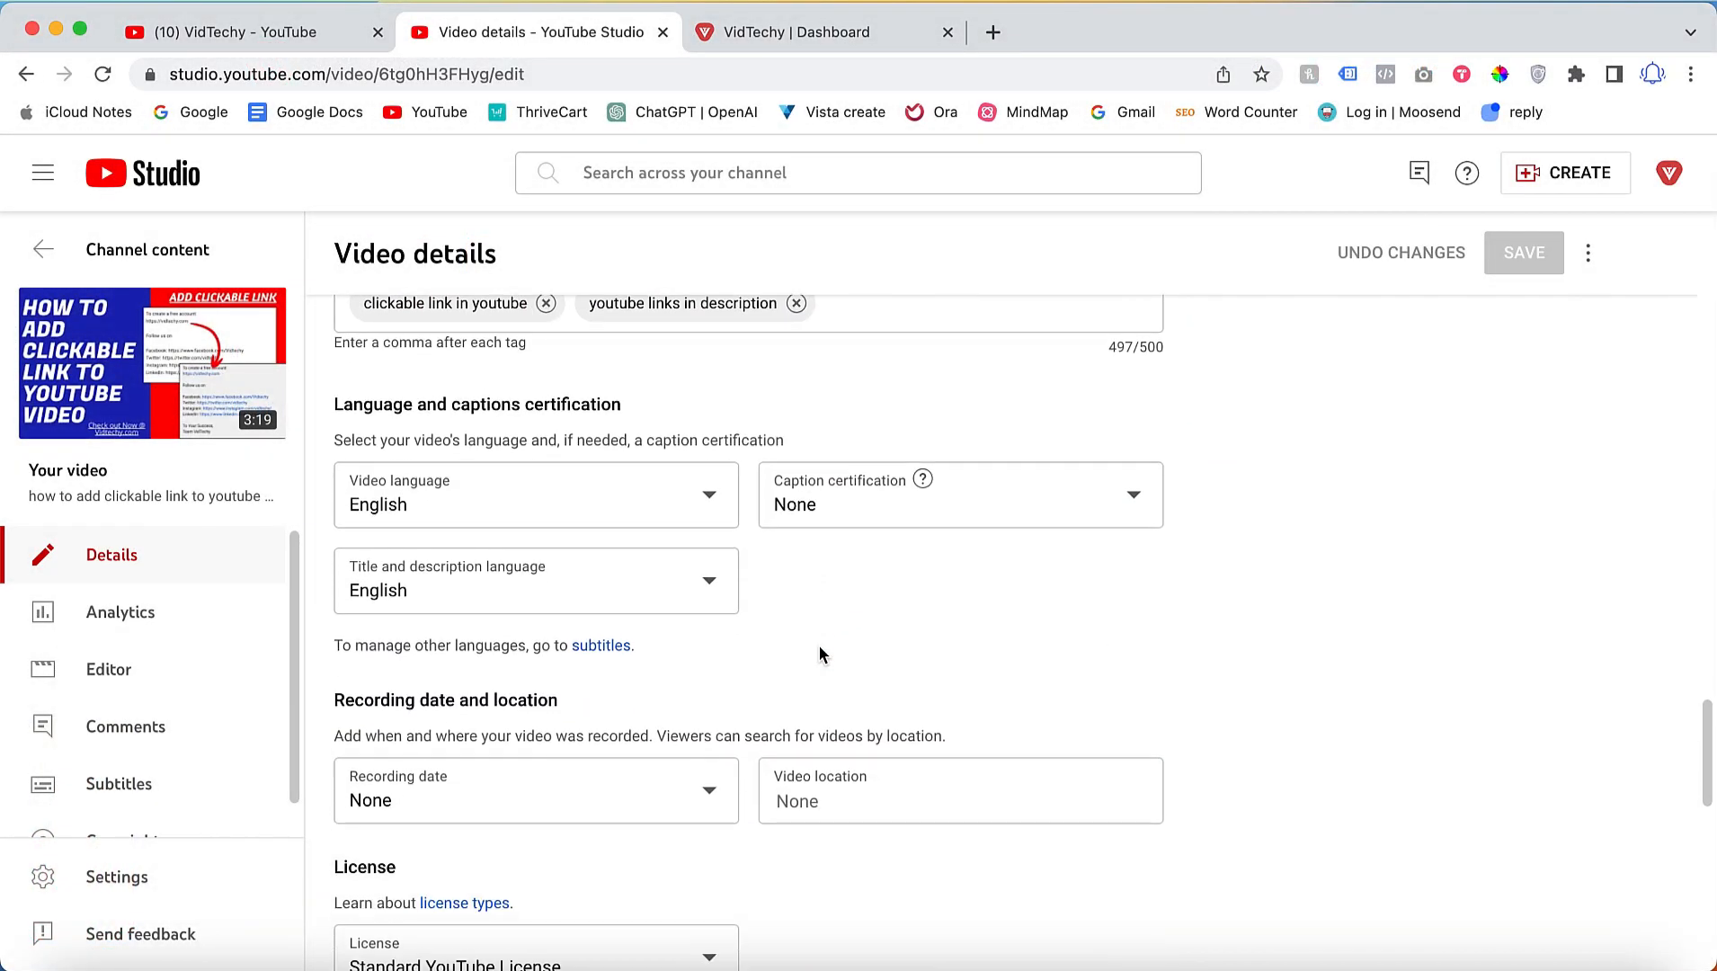
# Step: Scroll Video details down to the Recording date and location section
pyautogui.scroll(-3)
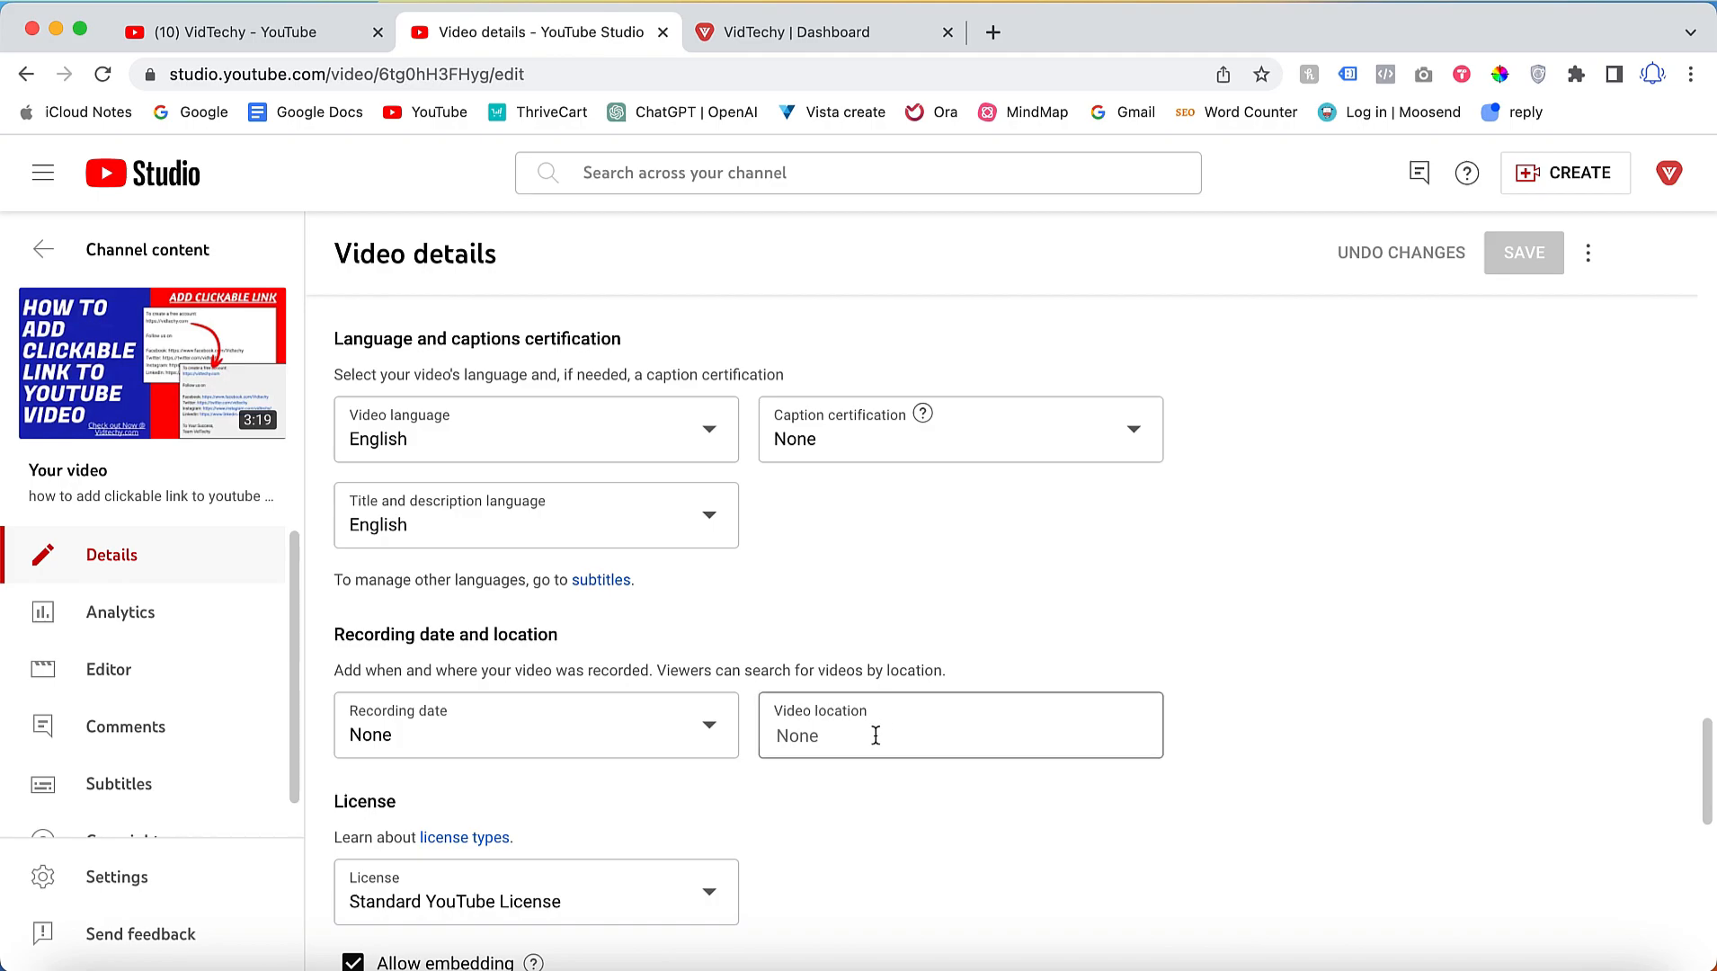
# Step: Set Video location to United States by entering 'united' and choosing the suggestion
pyautogui.write('unite')
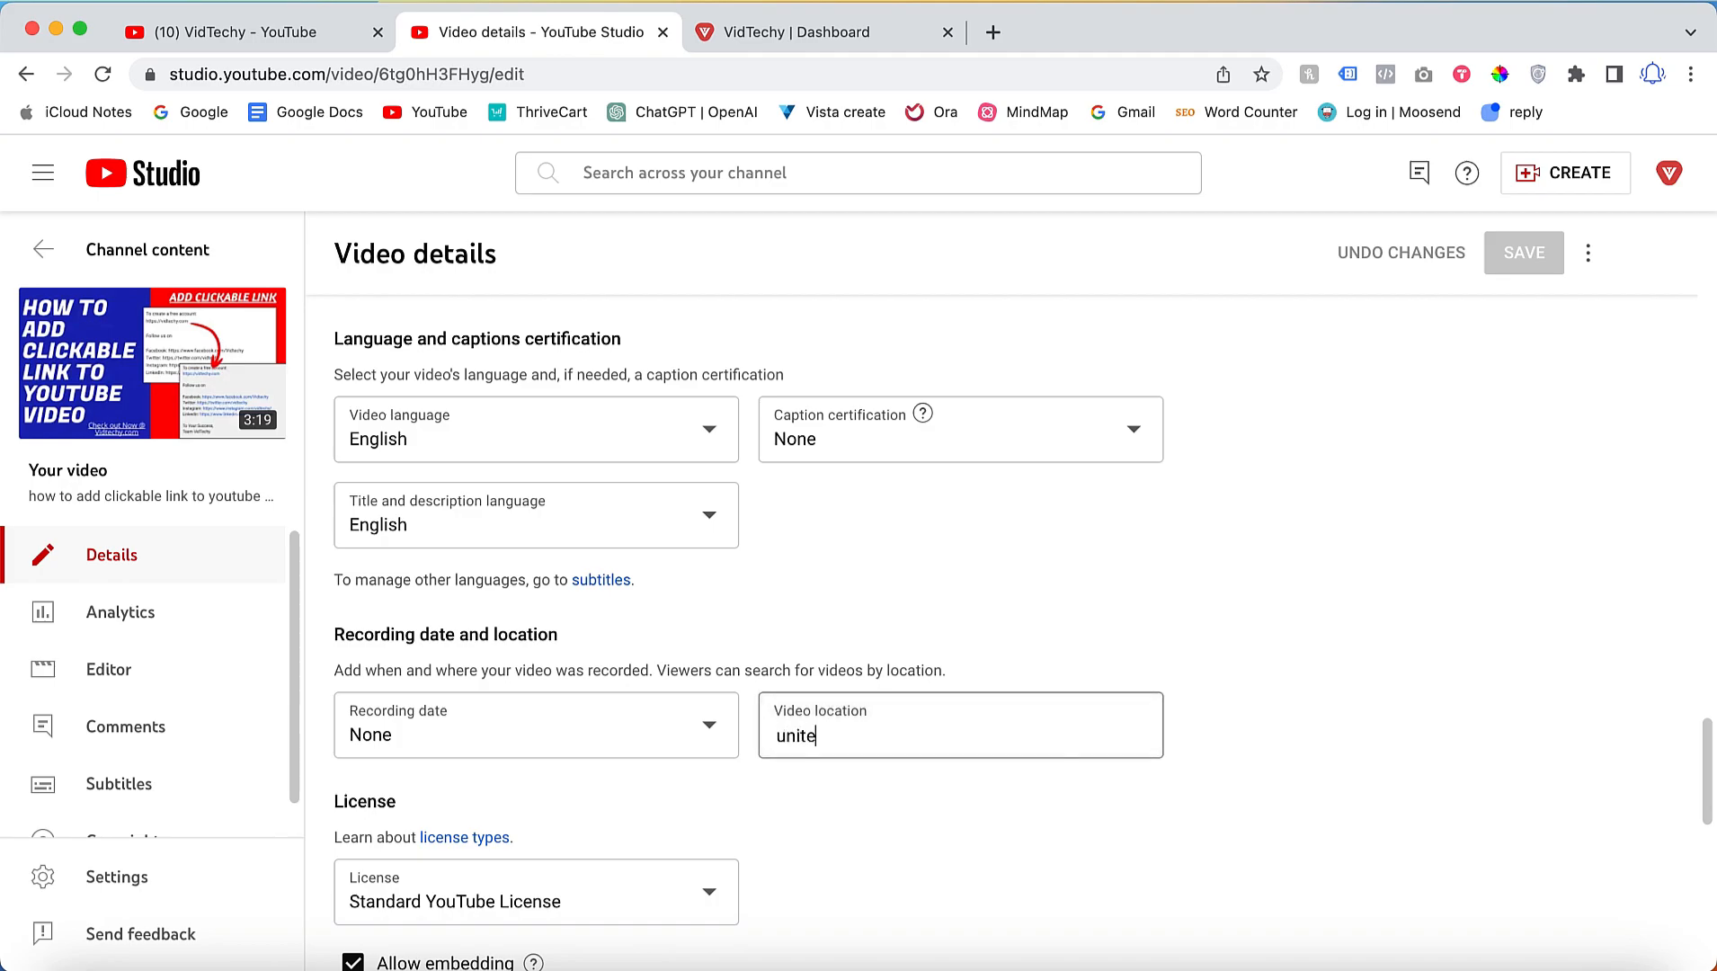
pyautogui.write('d')
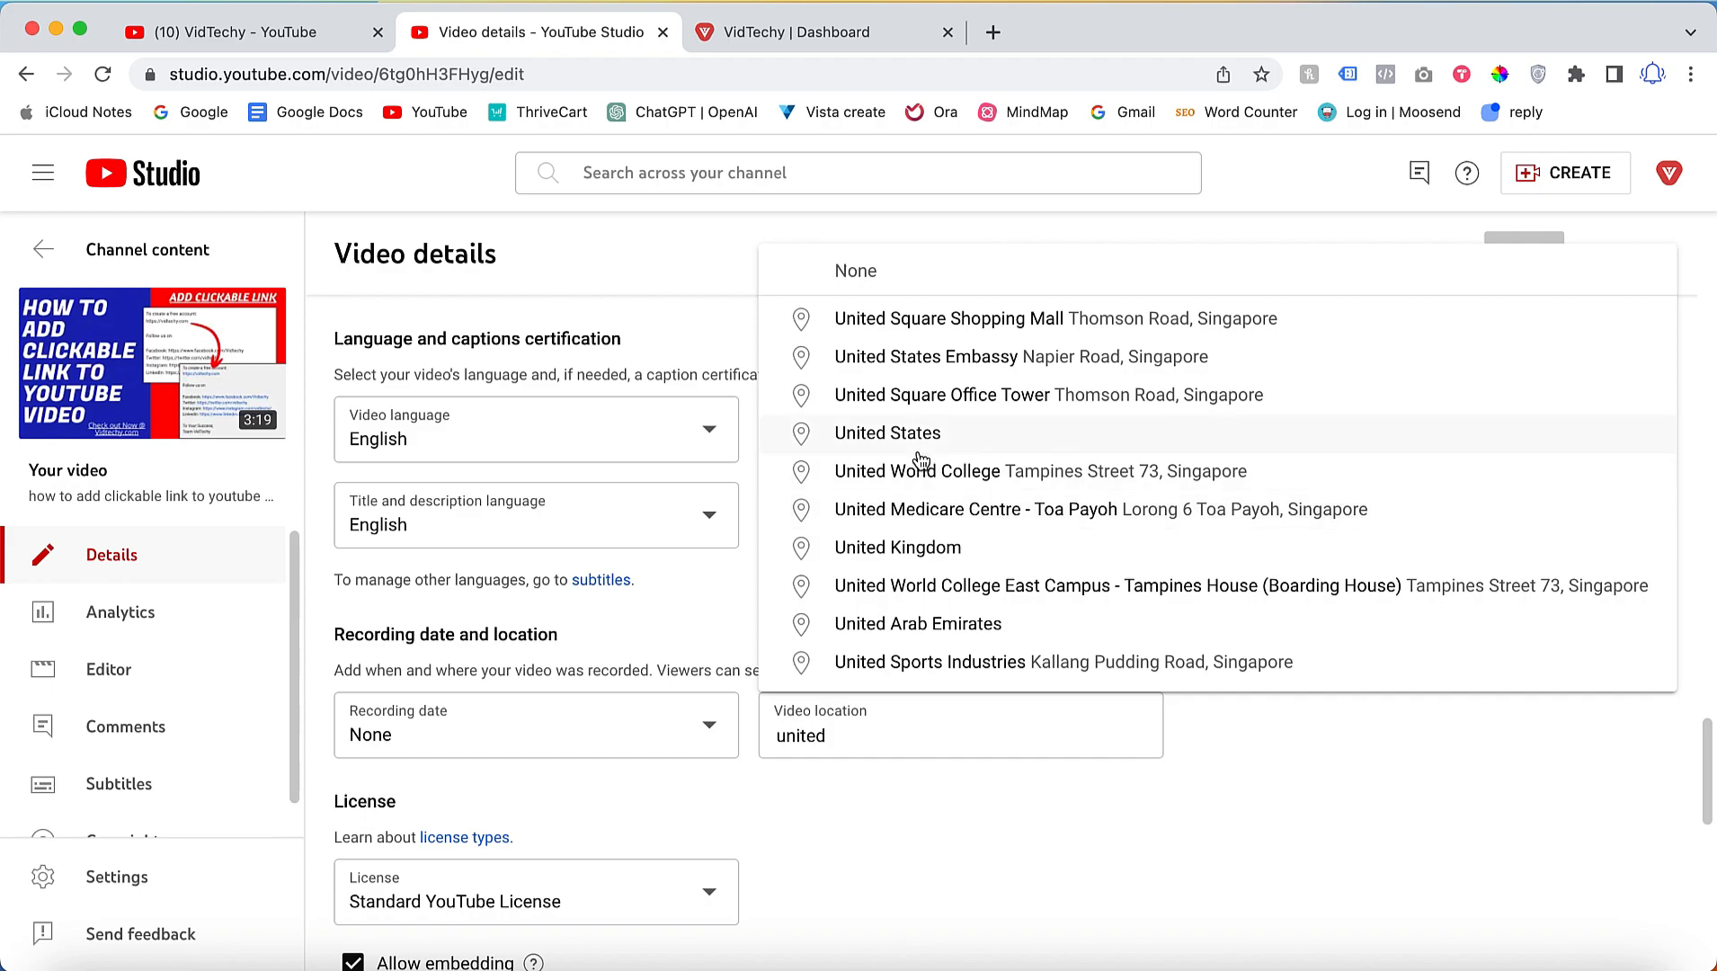
pyautogui.click(887, 432)
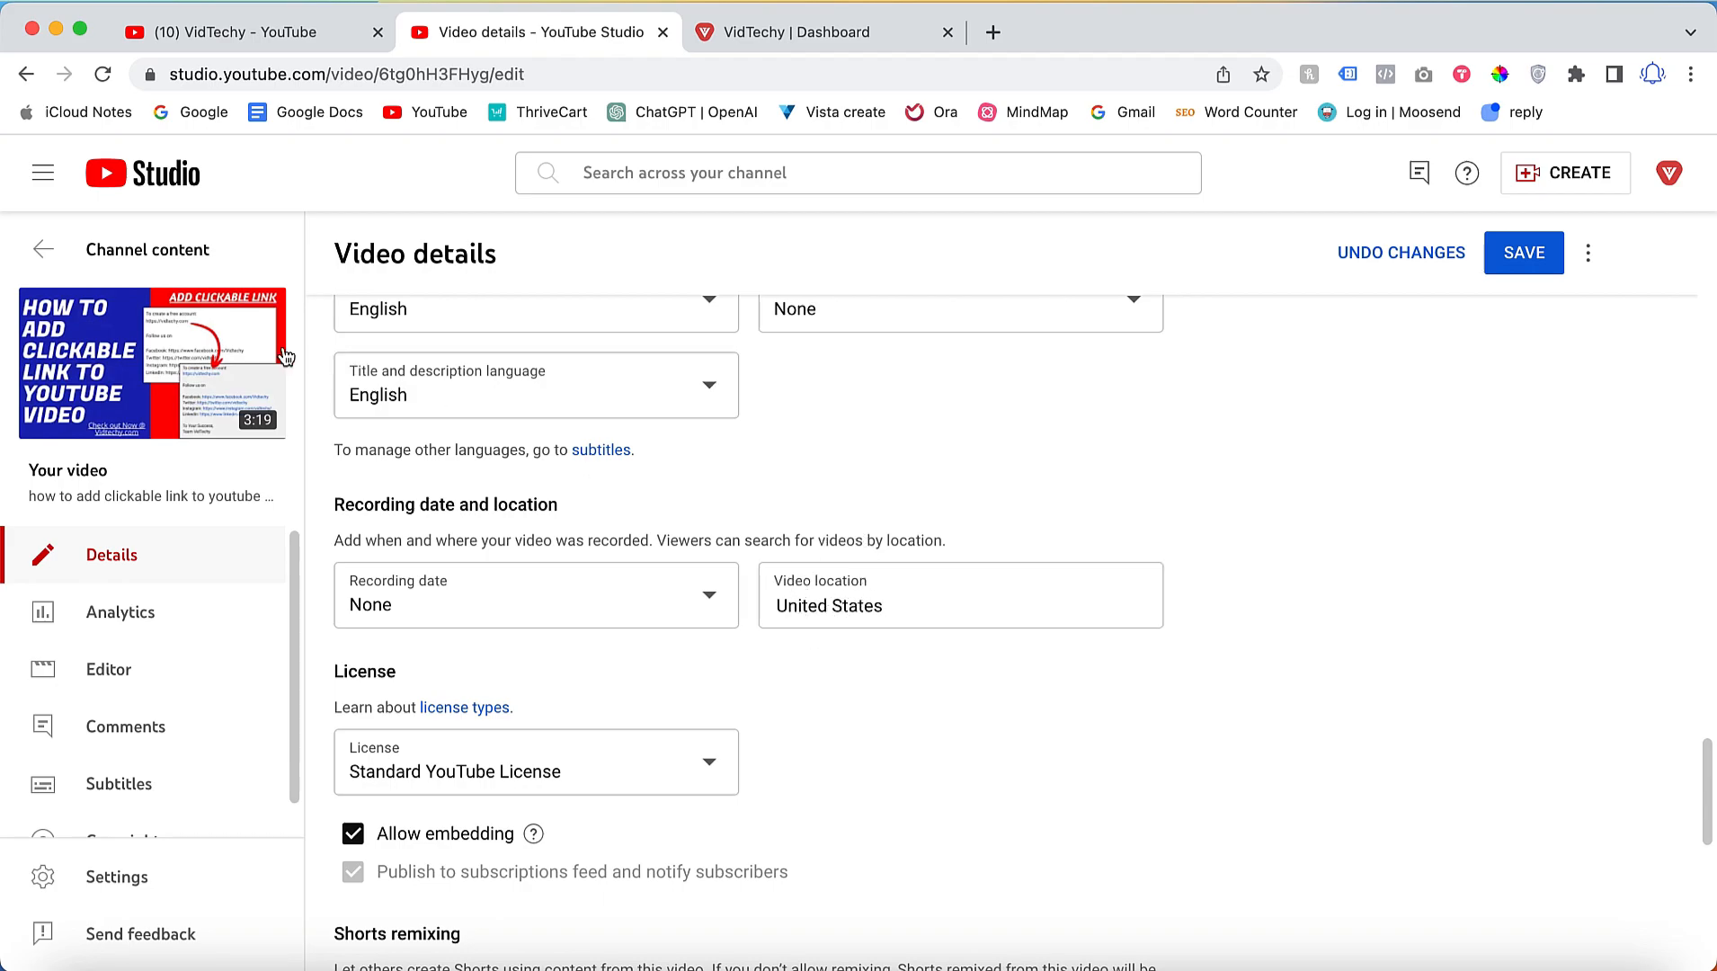
pyautogui.moveTo(998, 533)
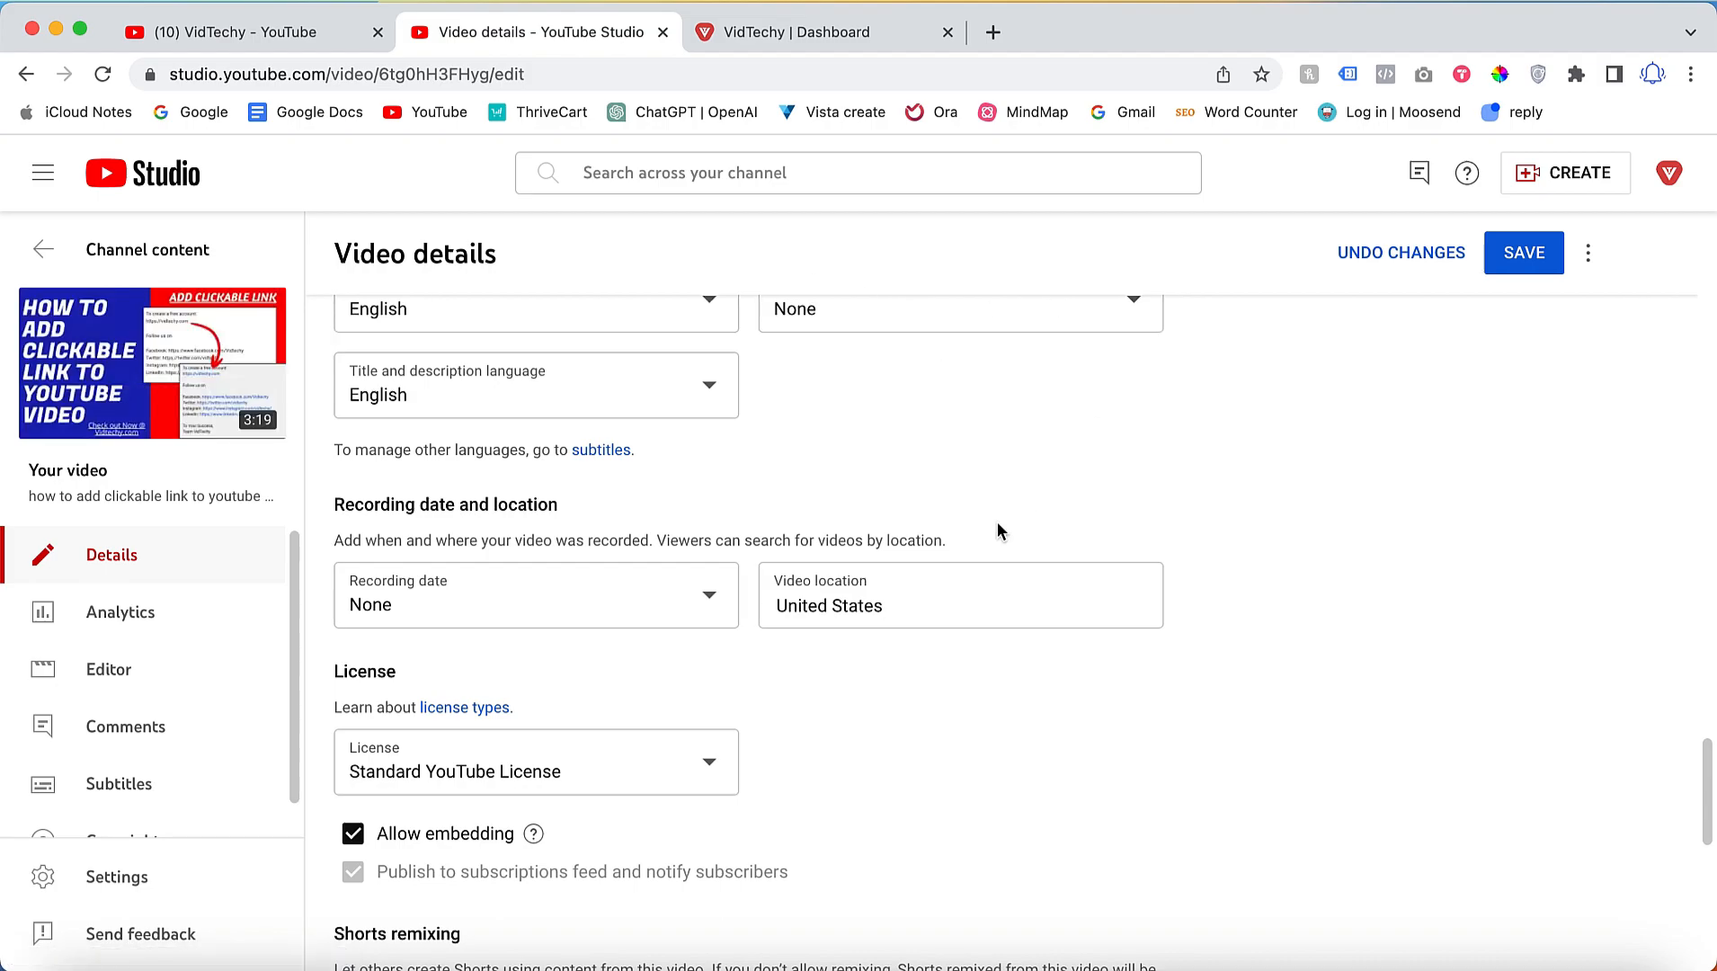
pyautogui.moveTo(826, 655)
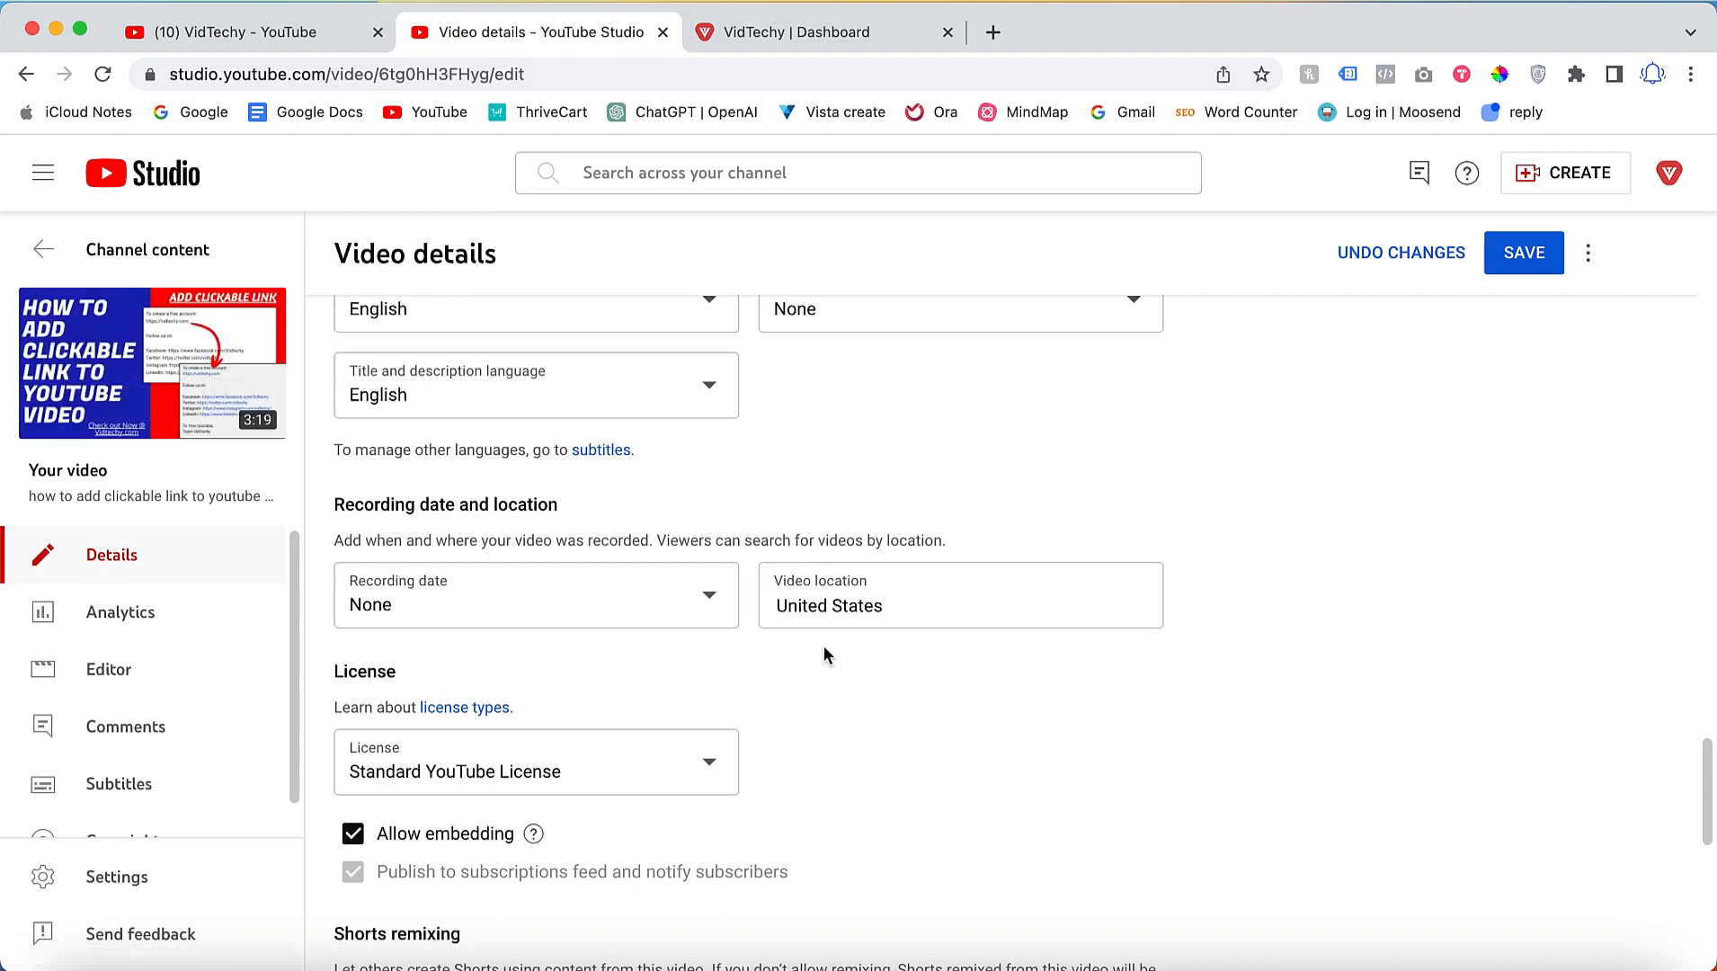
pyautogui.moveTo(867, 522)
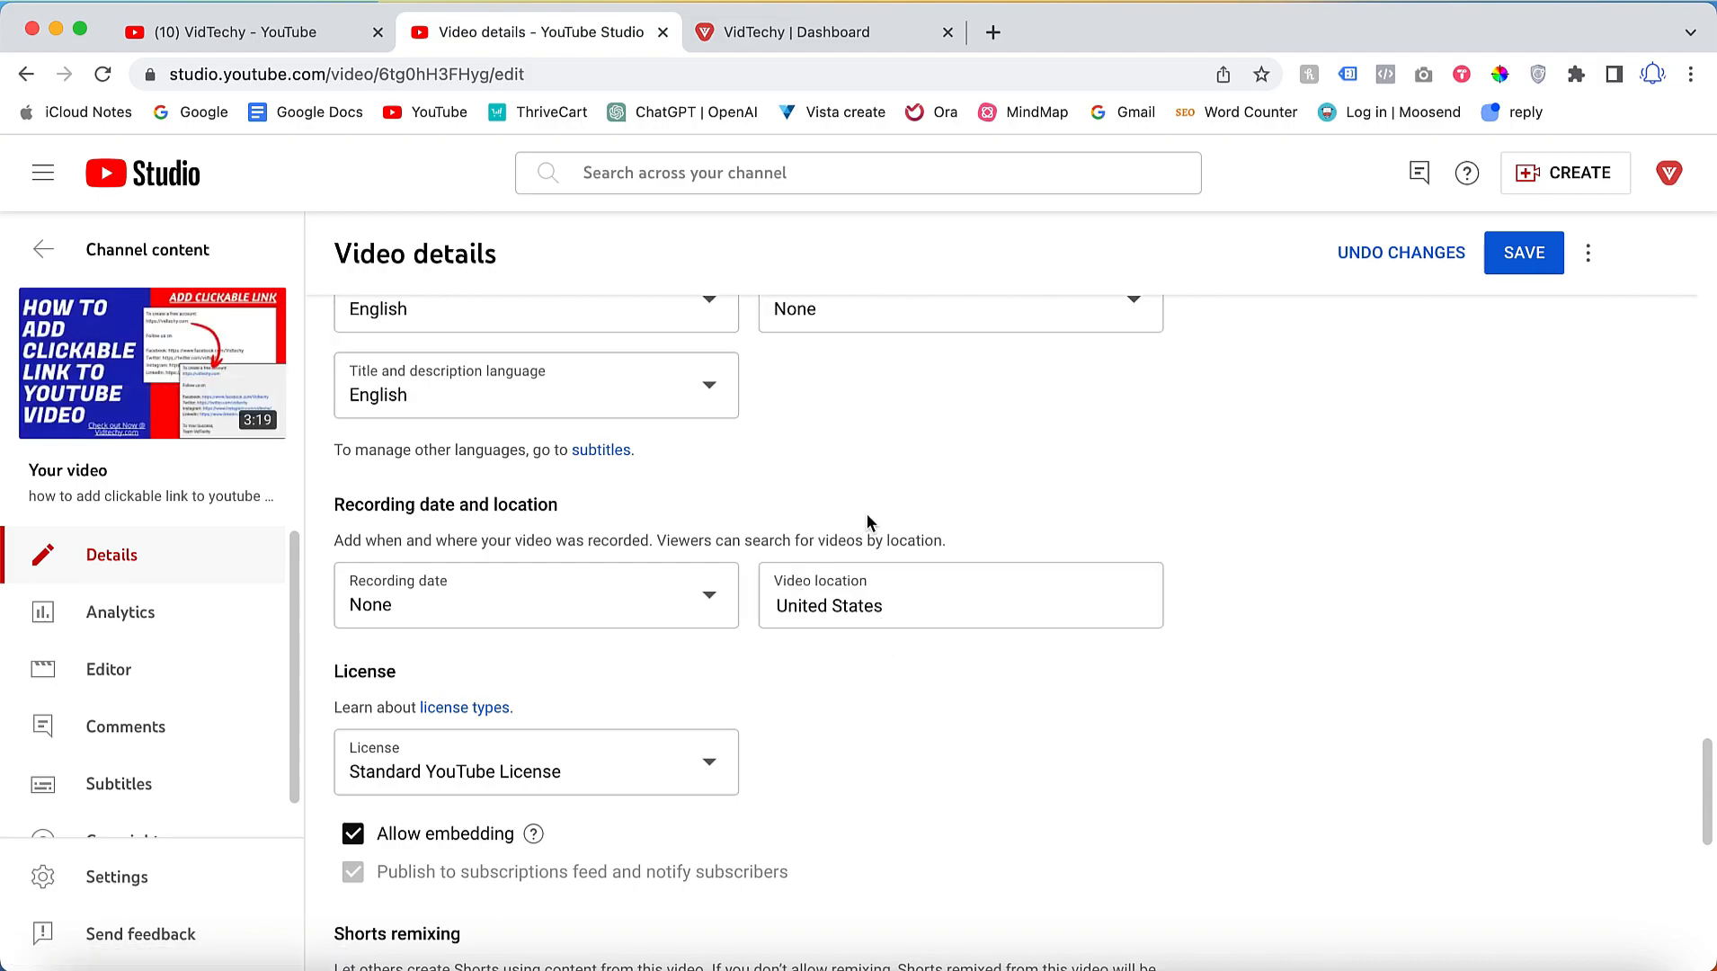
pyautogui.moveTo(901, 511)
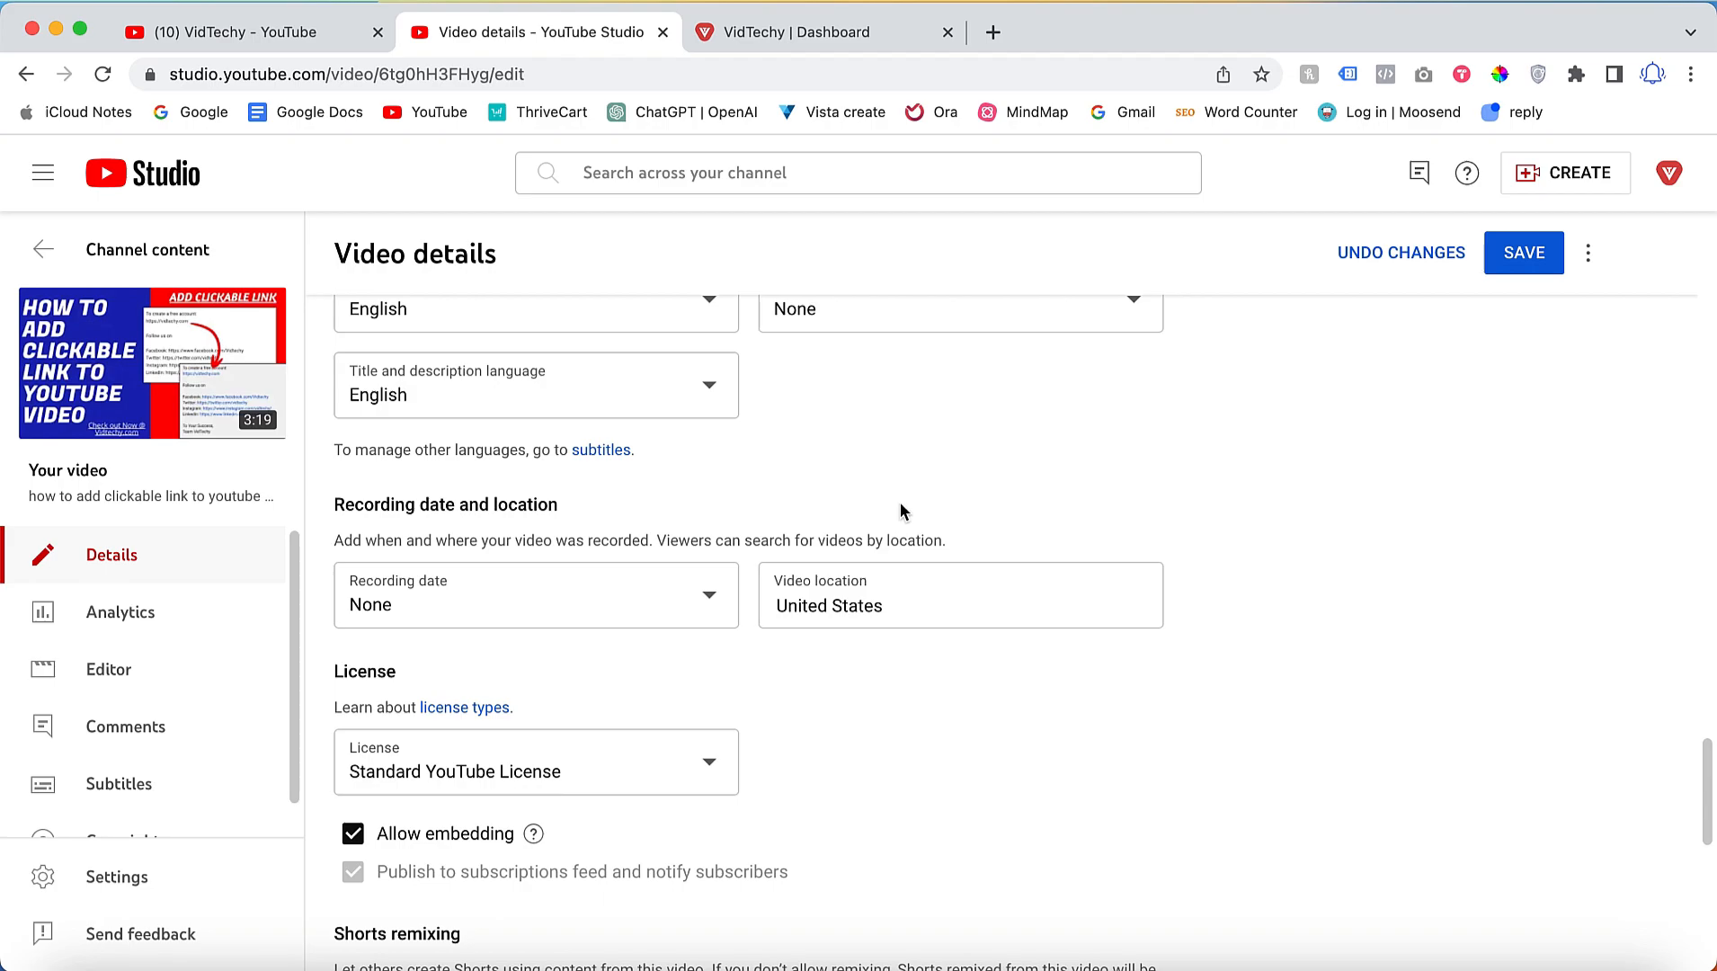
# Step: Save the video details so the United States location is confirmed as saved
pyautogui.click(915, 595)
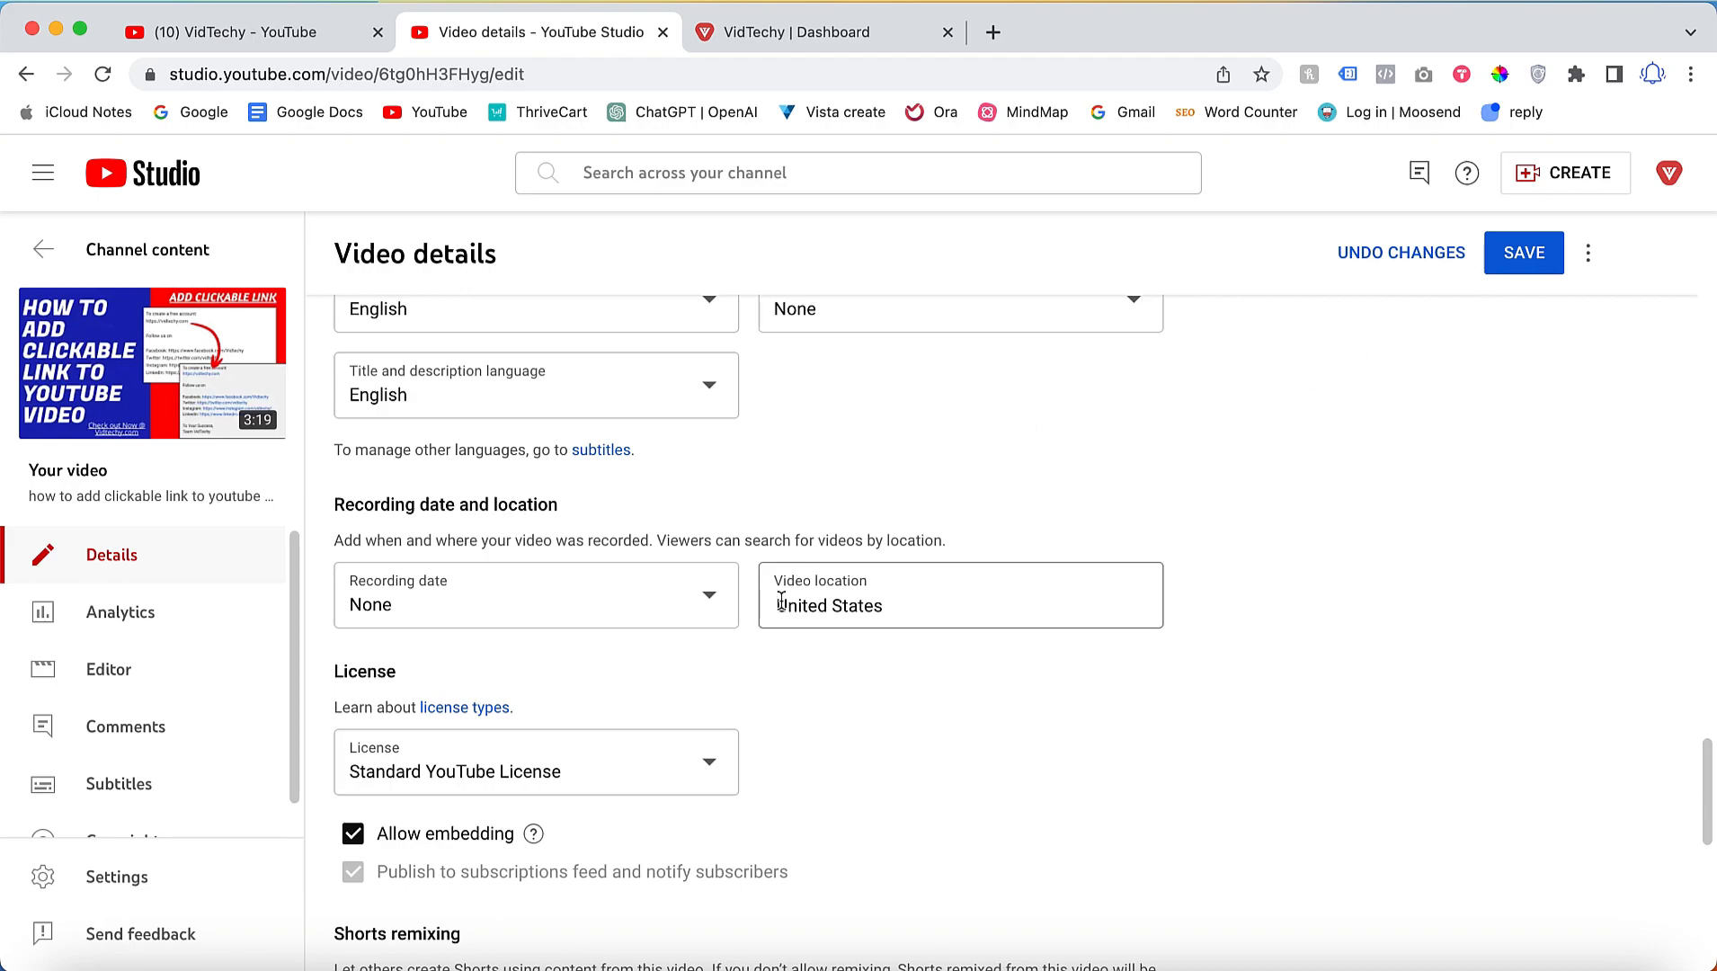
pyautogui.click(1523, 253)
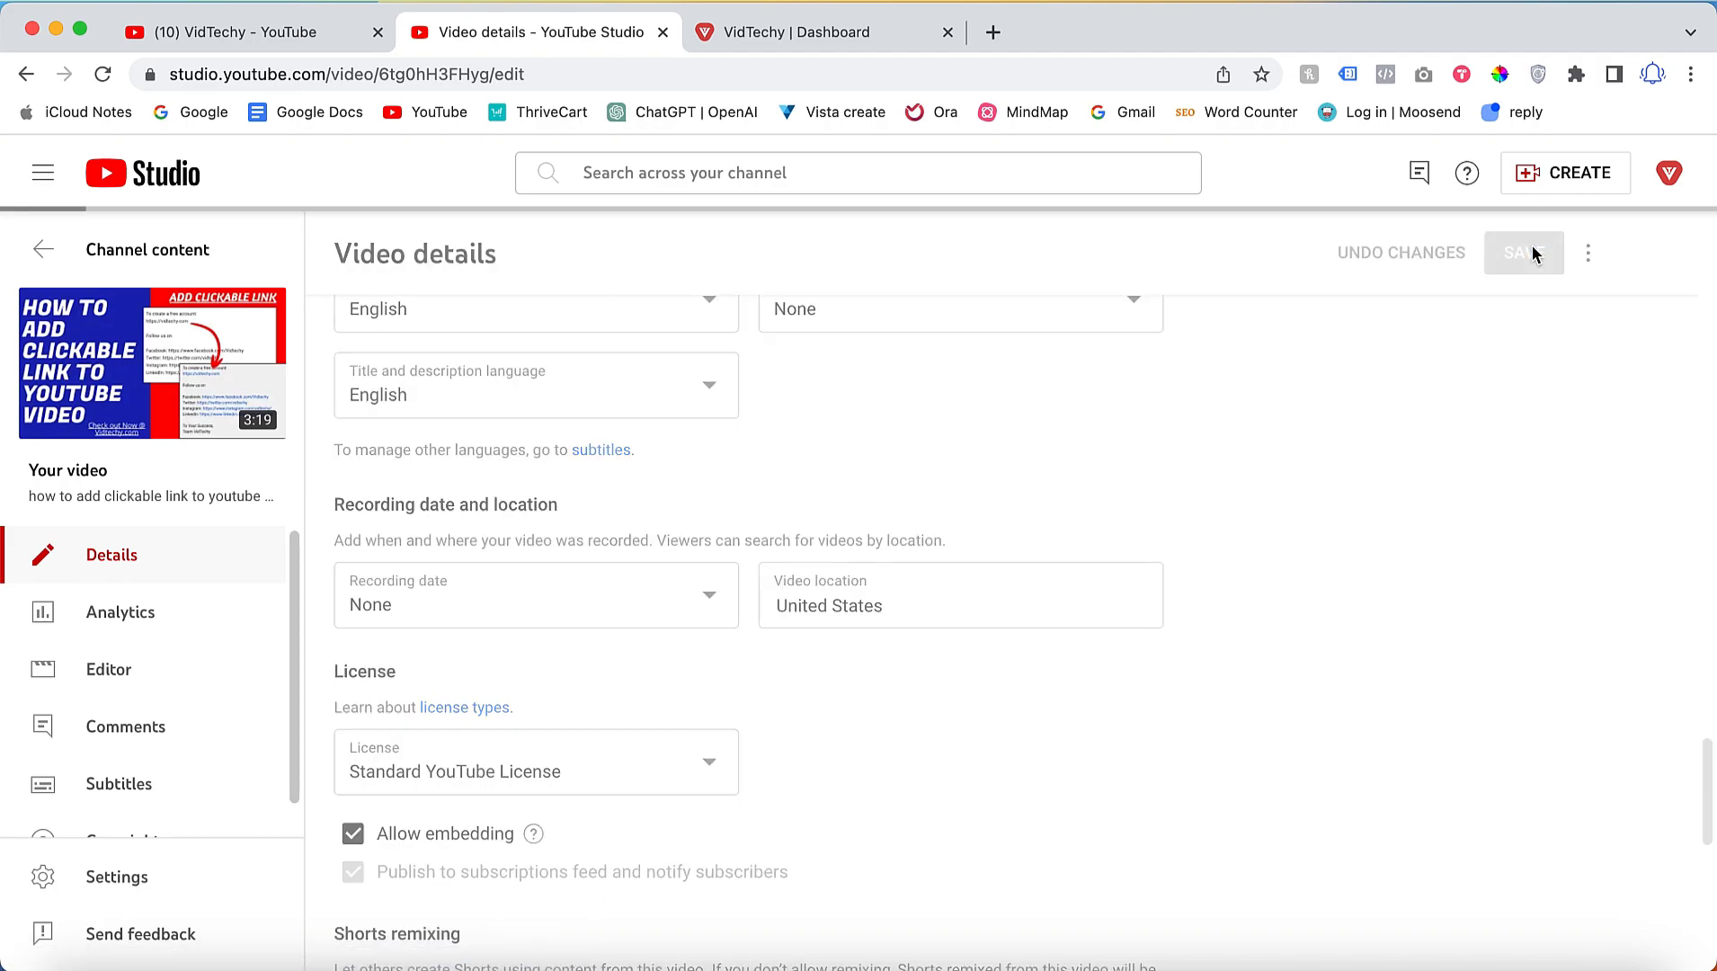
pyautogui.click(1523, 253)
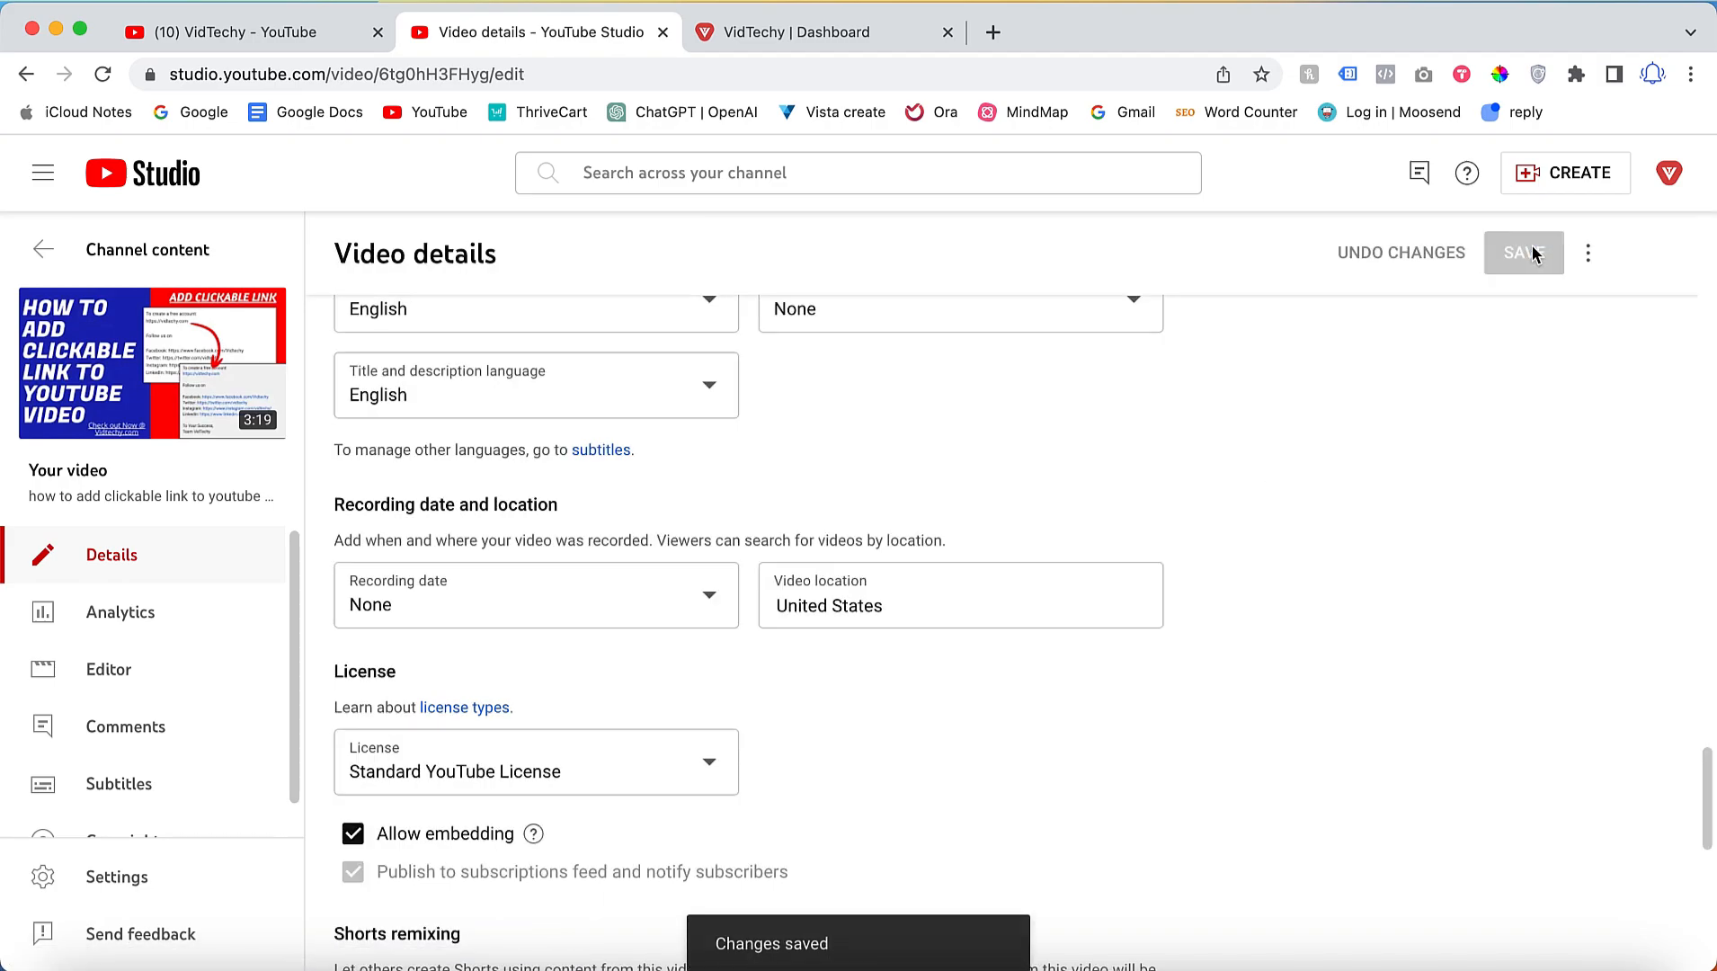